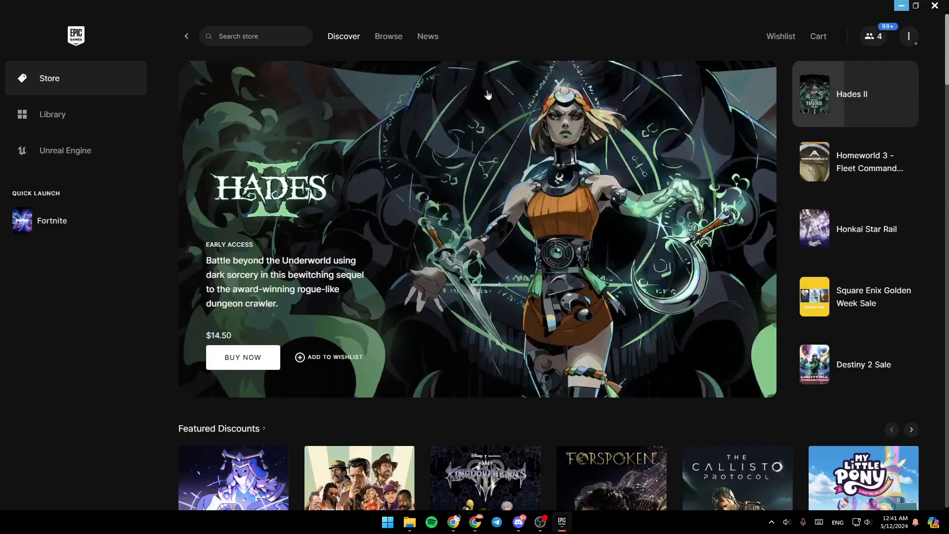
{"action": "mouse_move", "coordinate": [342, 36]}
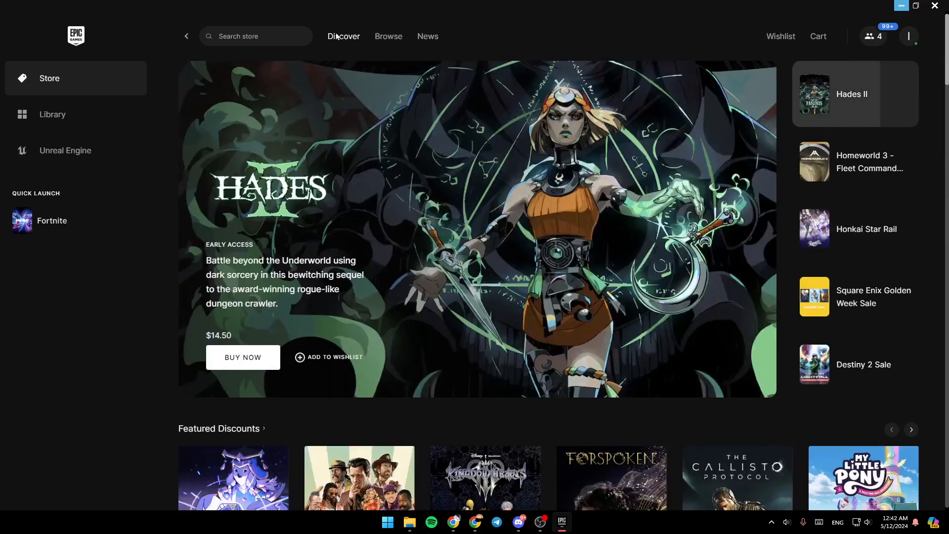
Glance at the store's genre page, then open the Library and view its sort options
{"action": "left_click", "coordinate": [388, 36]}
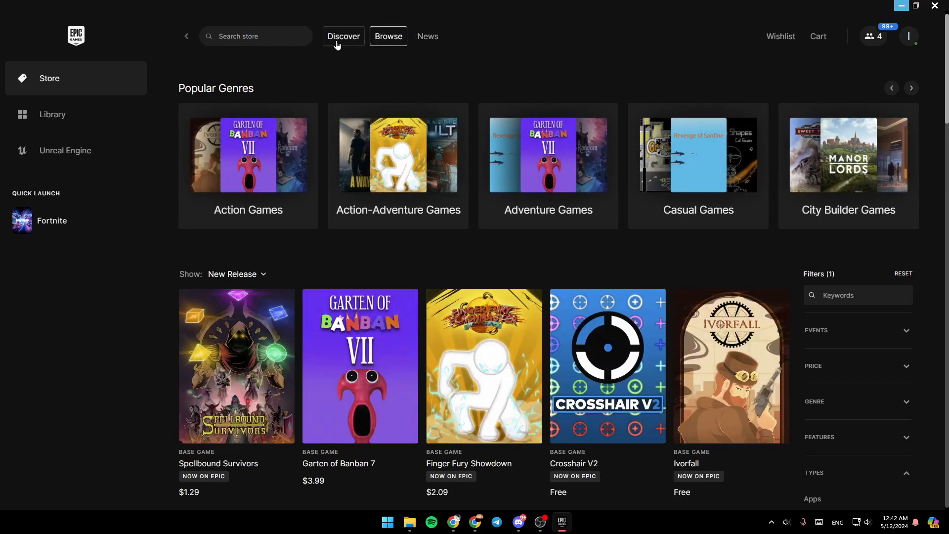
{"action": "left_click", "coordinate": [343, 36]}
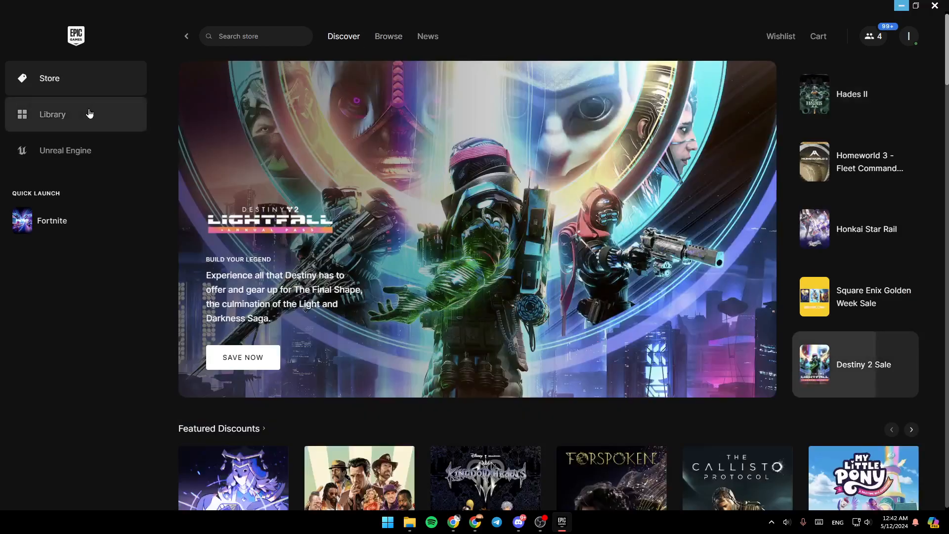
{"action": "mouse_move", "coordinate": [285, 214]}
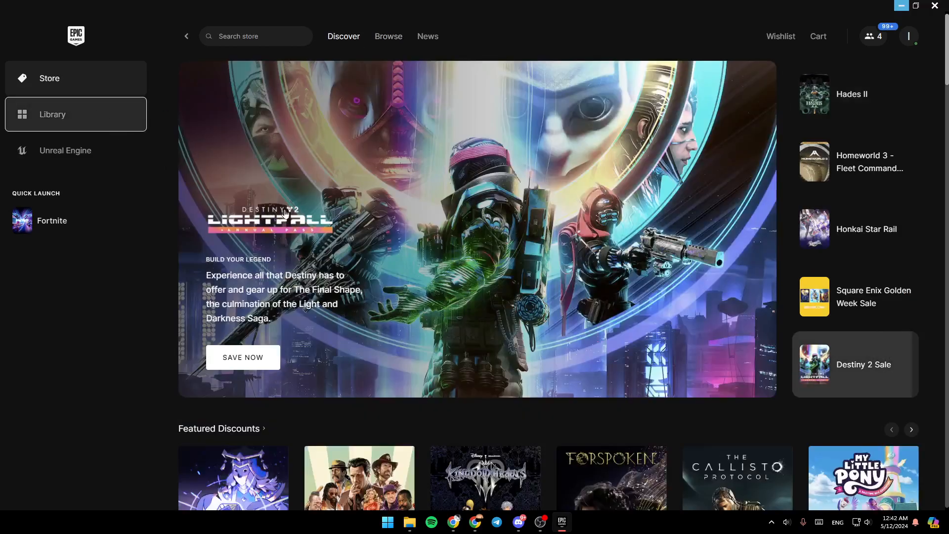
{"action": "left_click", "coordinate": [52, 114]}
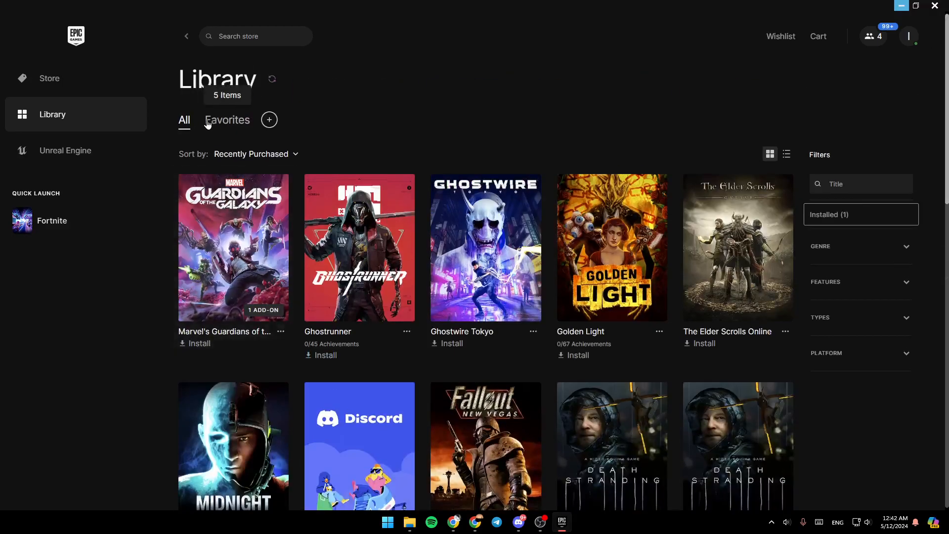
{"action": "left_click", "coordinate": [226, 119]}
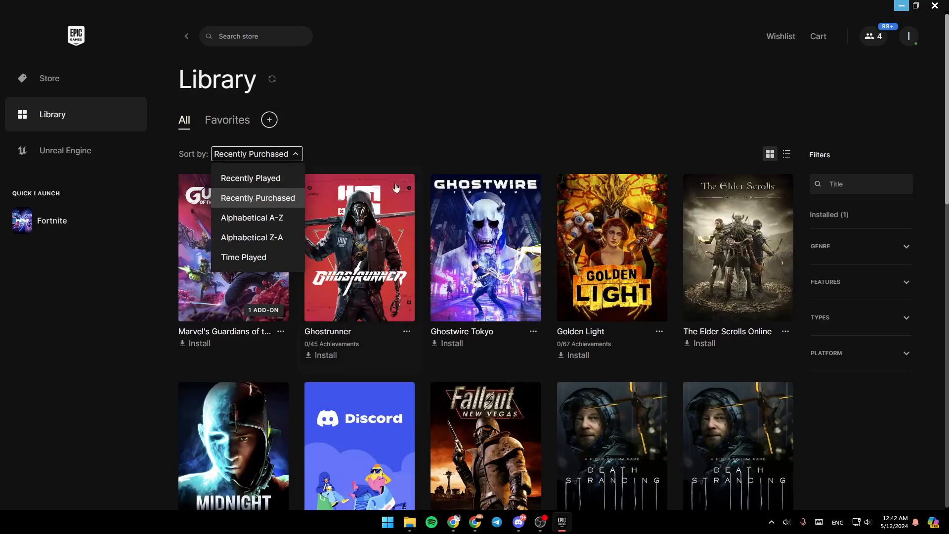
{"action": "mouse_move", "coordinate": [243, 256]}
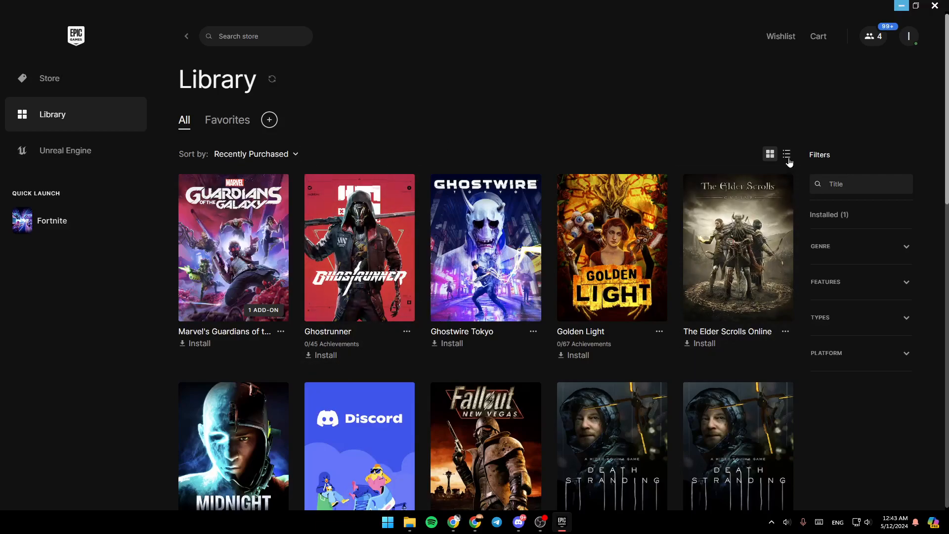
{"action": "left_click", "coordinate": [785, 154]}
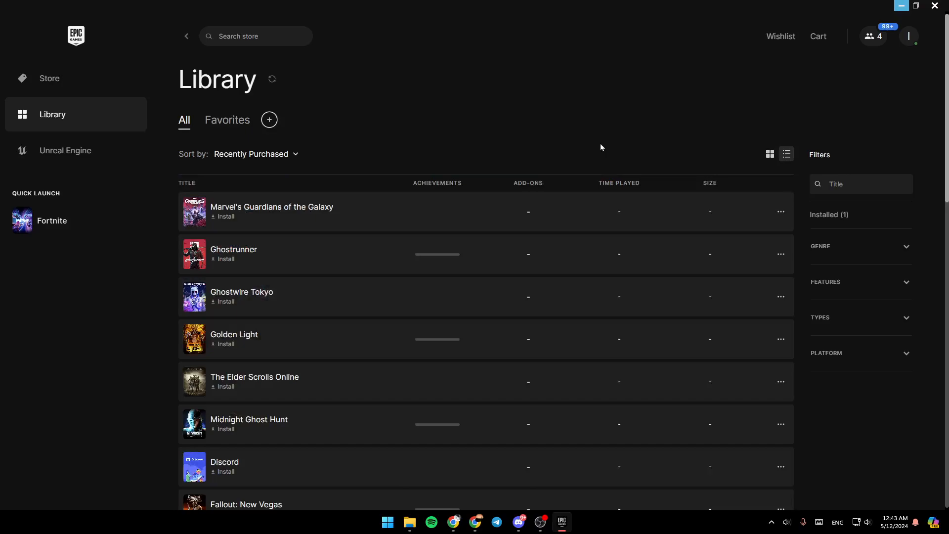
{"action": "mouse_move", "coordinate": [415, 235]}
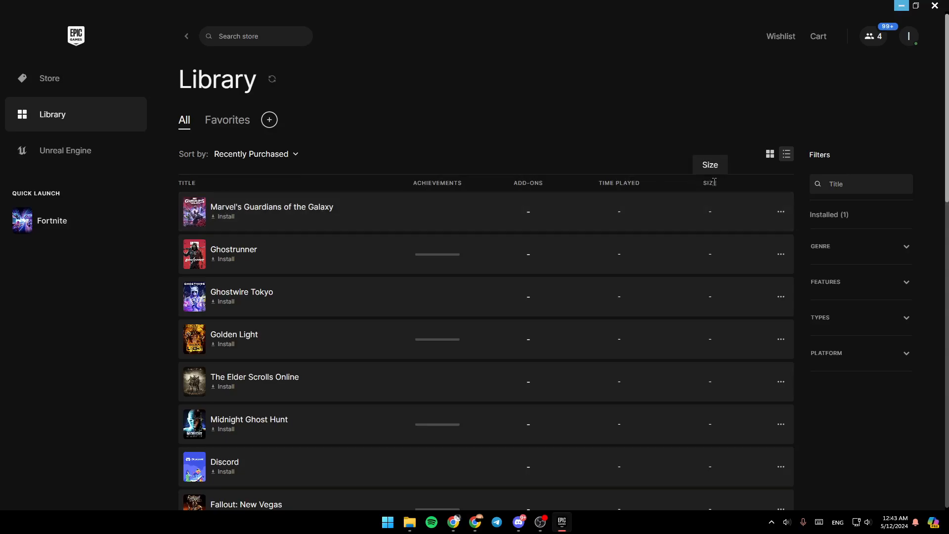
{"action": "left_click", "coordinate": [769, 154]}
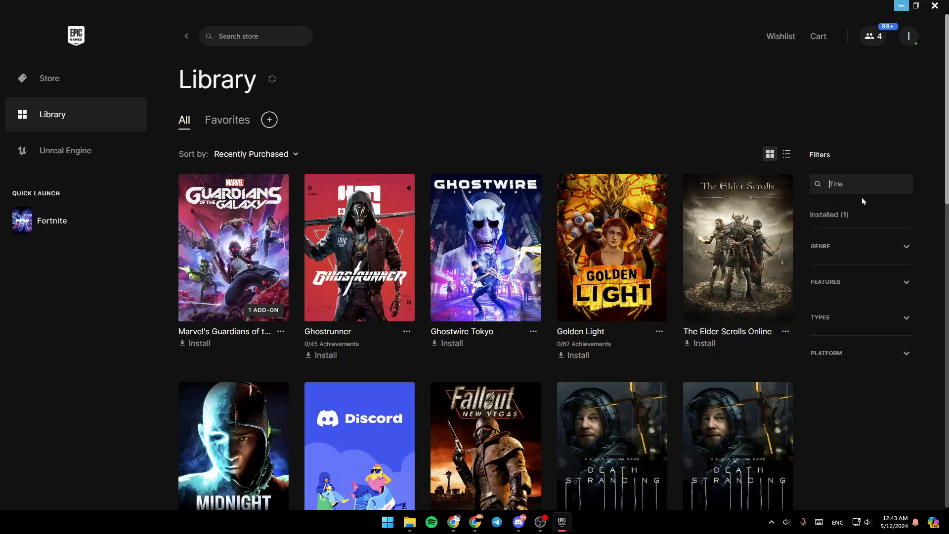
{"action": "left_click", "coordinate": [828, 214]}
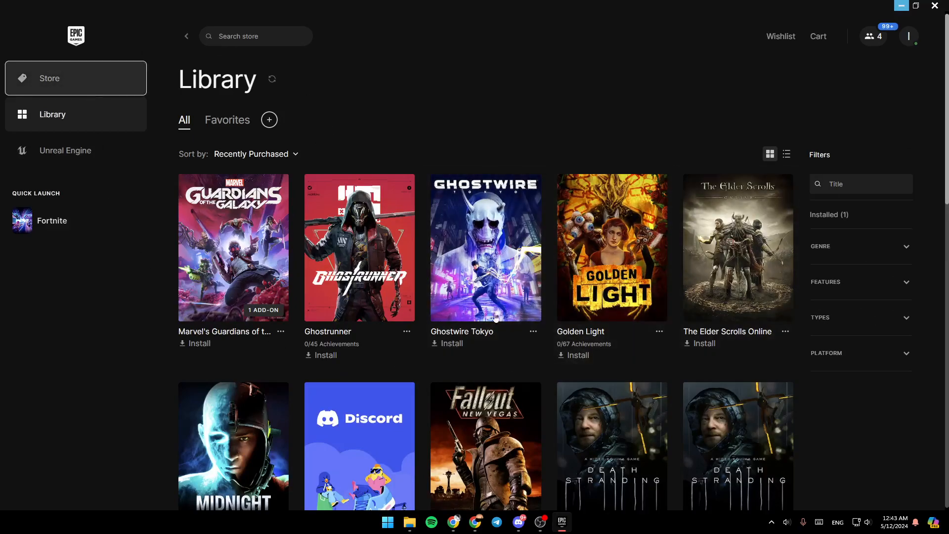
Return to the Store's Discover page and open the profile account menu
{"action": "left_click", "coordinate": [49, 78]}
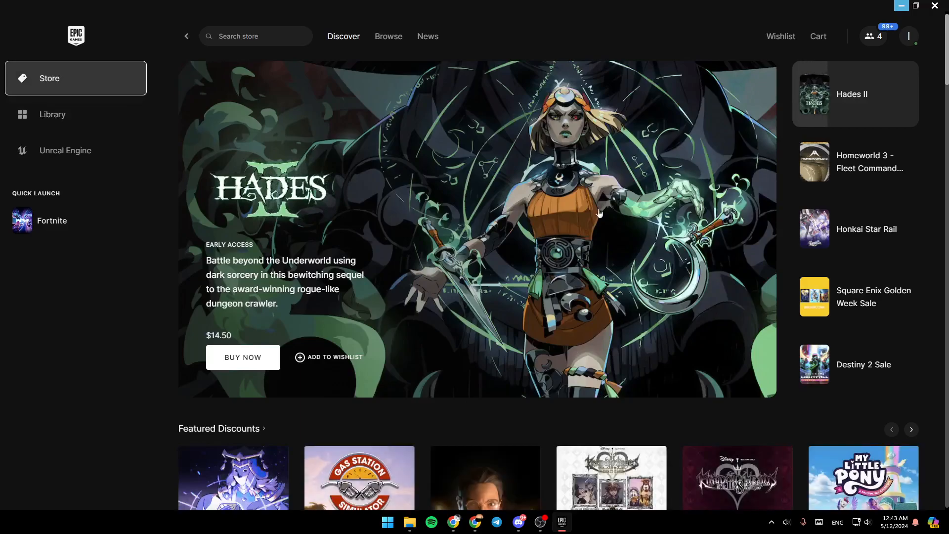
{"action": "mouse_move", "coordinate": [546, 333]}
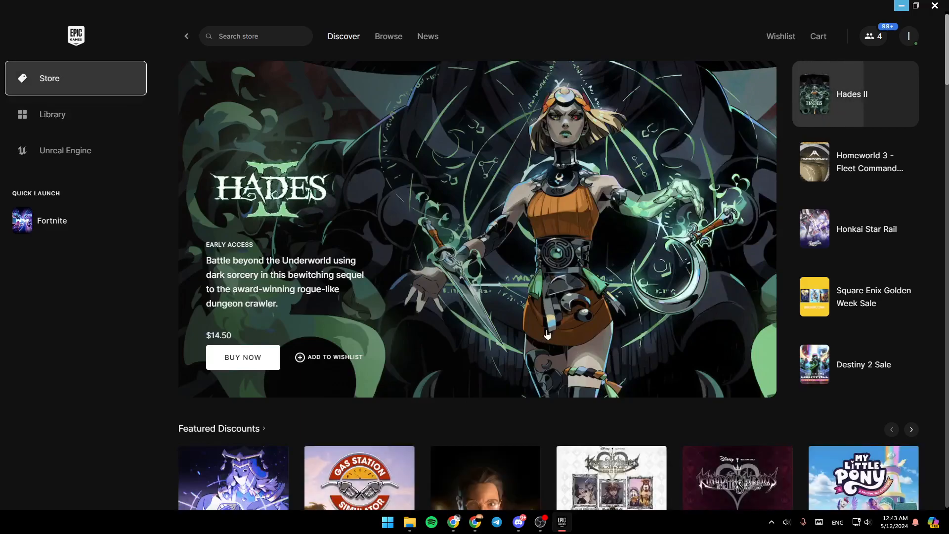
{"action": "mouse_move", "coordinate": [730, 142]}
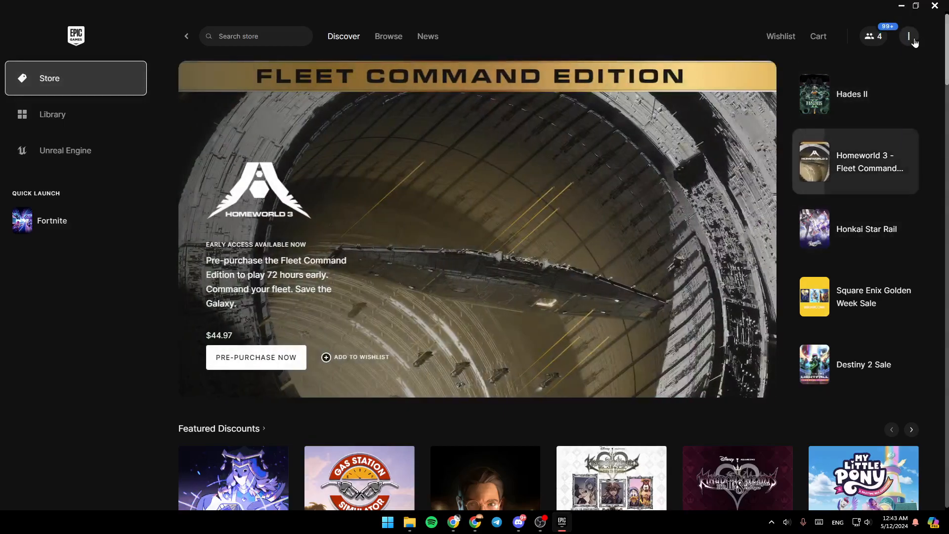
{"action": "left_click", "coordinate": [908, 36]}
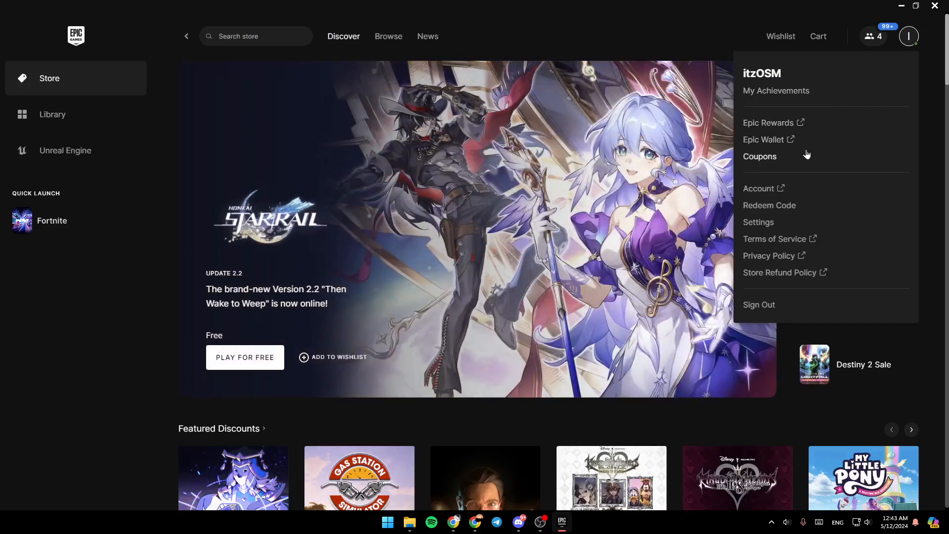
{"action": "mouse_move", "coordinate": [811, 204]}
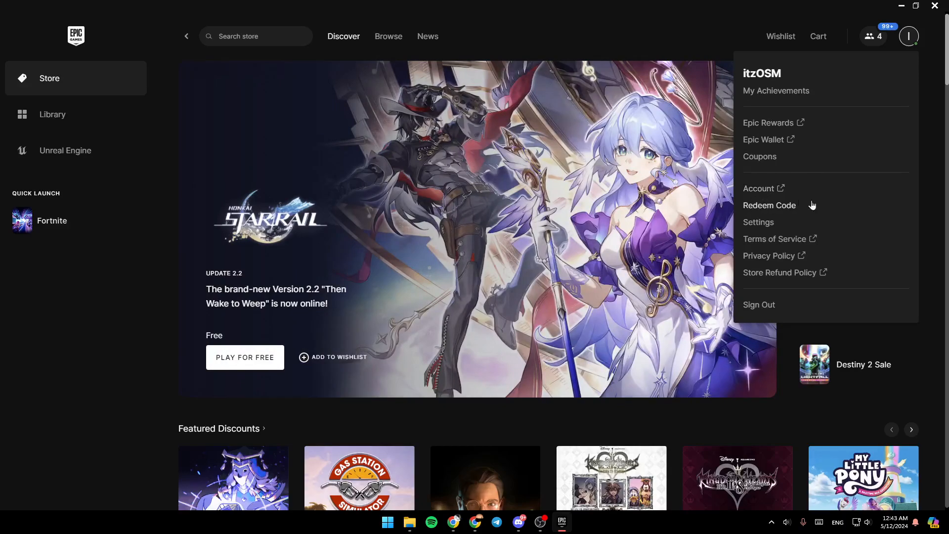
{"action": "mouse_move", "coordinate": [747, 247]}
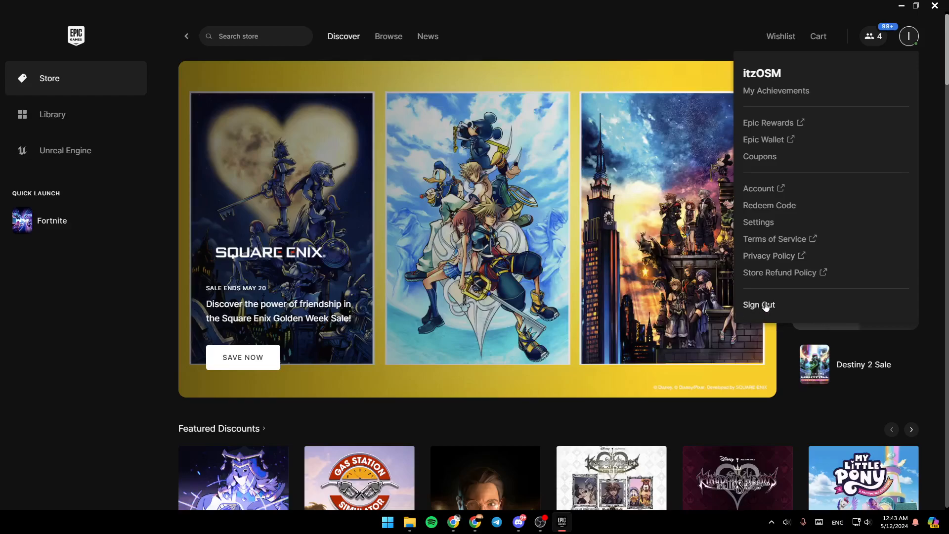
Choose Sign Out from the account menu to log out
{"action": "left_click", "coordinate": [758, 305]}
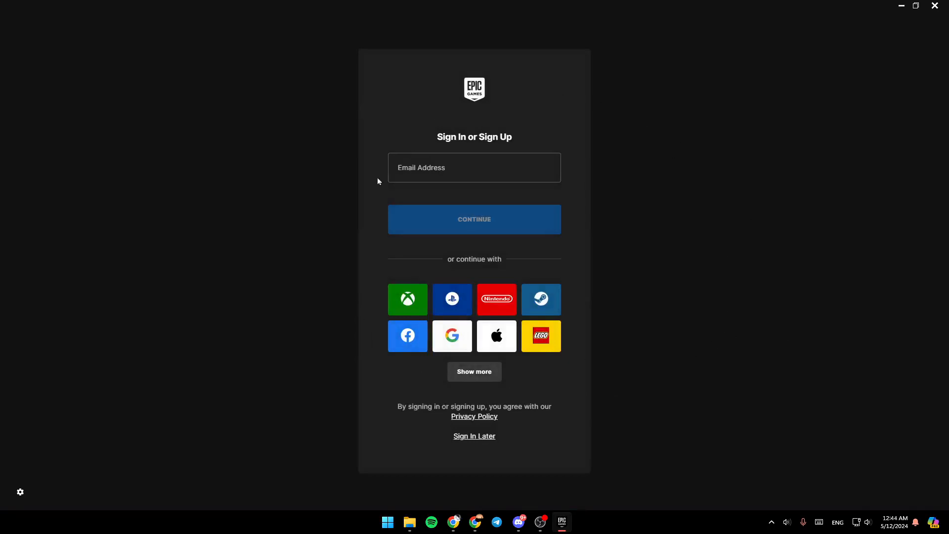
{"action": "mouse_move", "coordinate": [358, 356]}
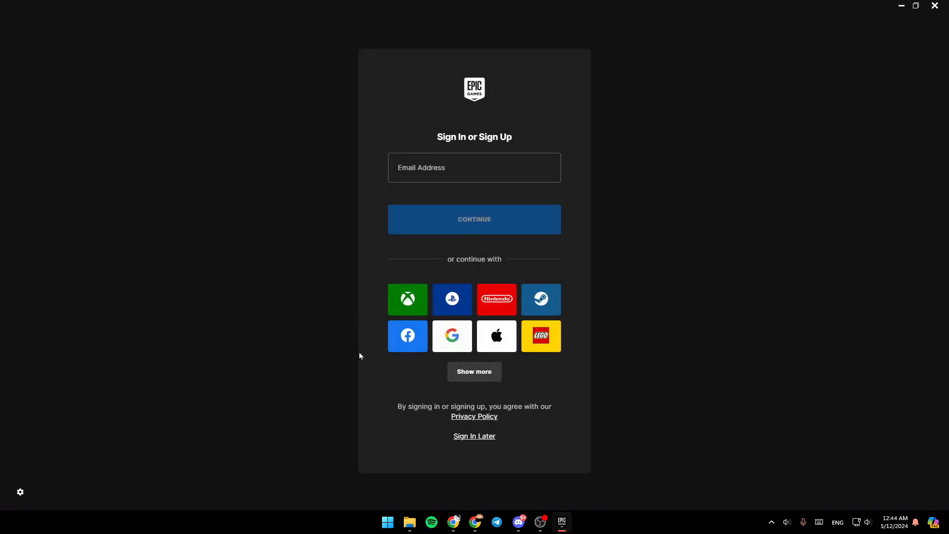
{"action": "mouse_move", "coordinate": [794, 232]}
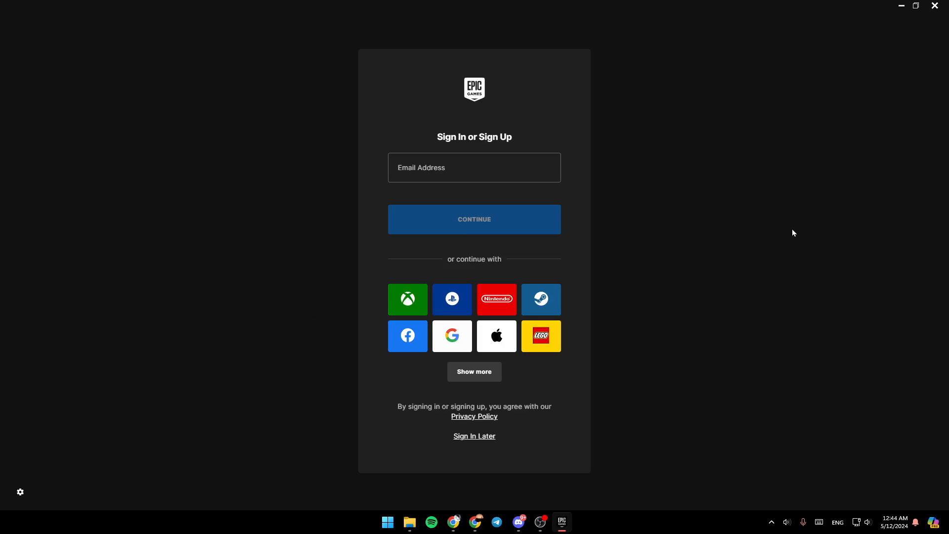